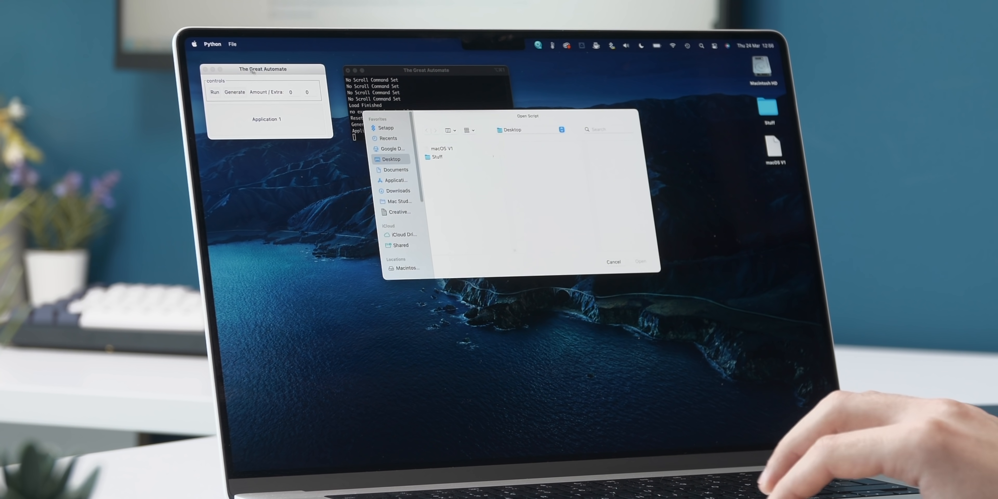
- Load the macOS V1 script from the Desktop, starting test 1 of 13 on both Macs
click(440, 147)
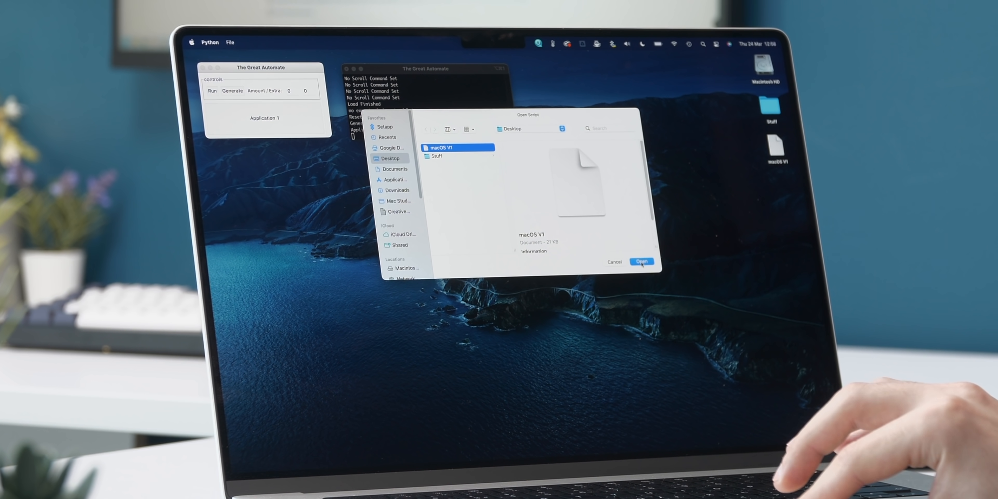
click(641, 262)
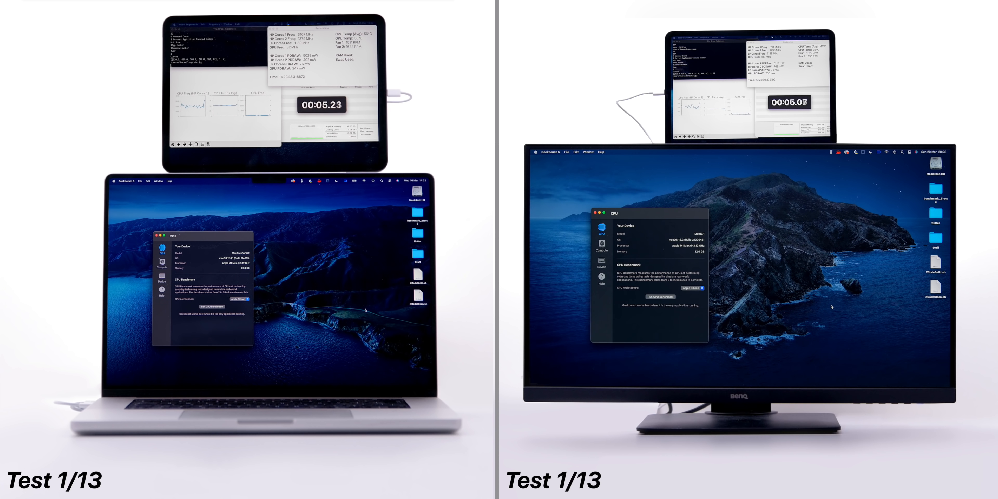
- Run the scripted sequence from the CPU benchmark through Test 13/13 and confirm the results prompt
click(210, 306)
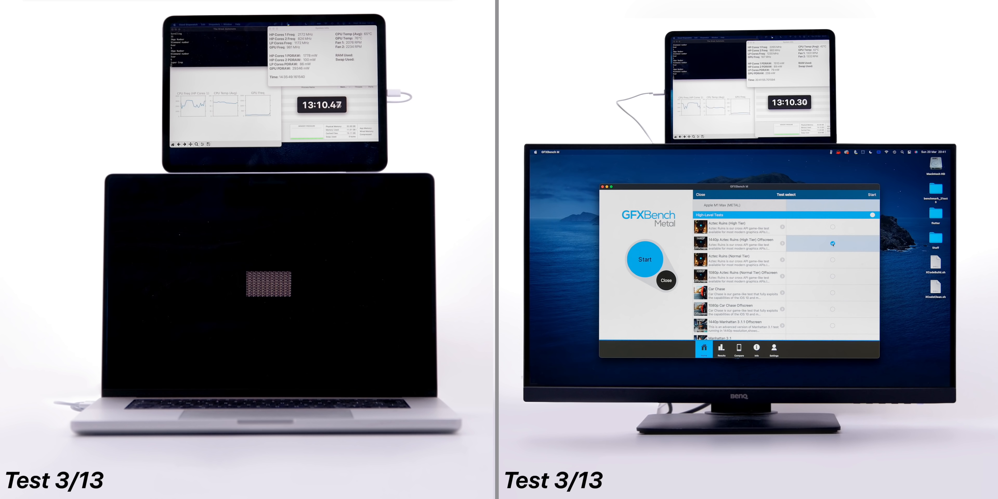
scroll(down, 3)
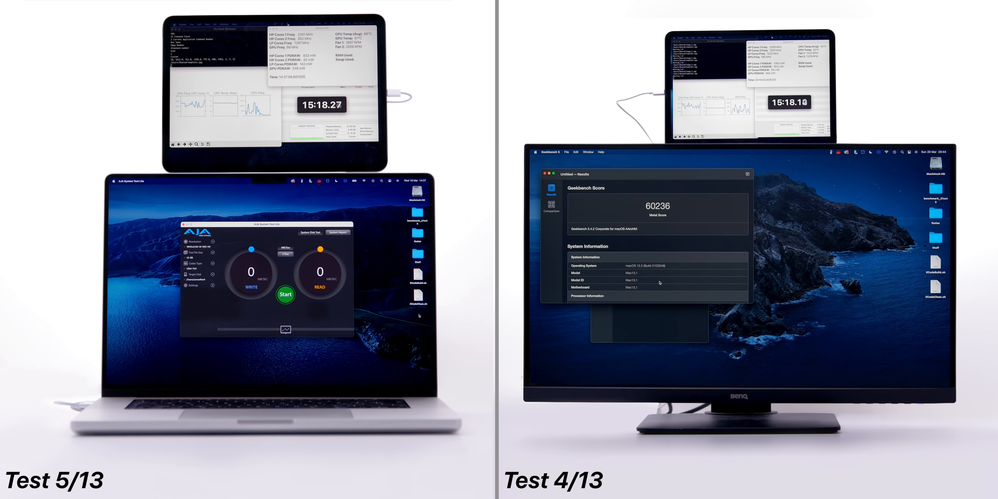
click(285, 294)
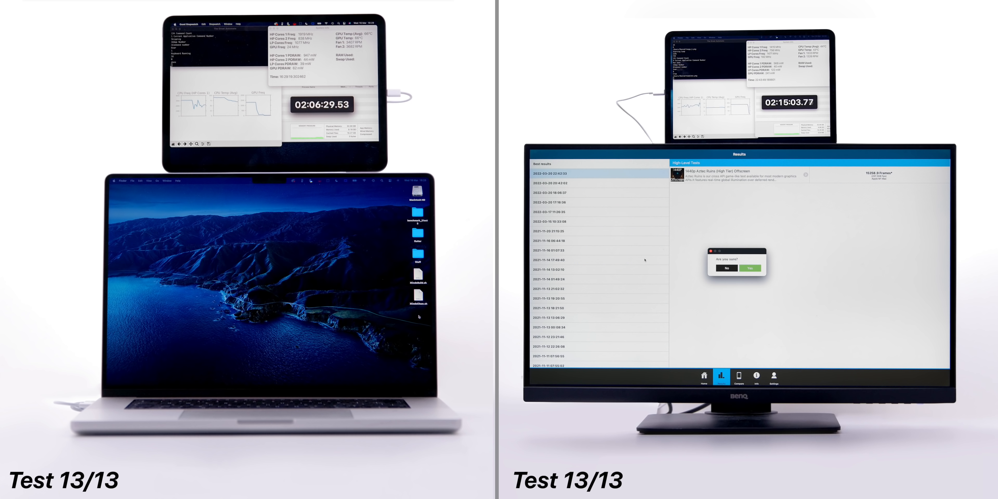
click(745, 267)
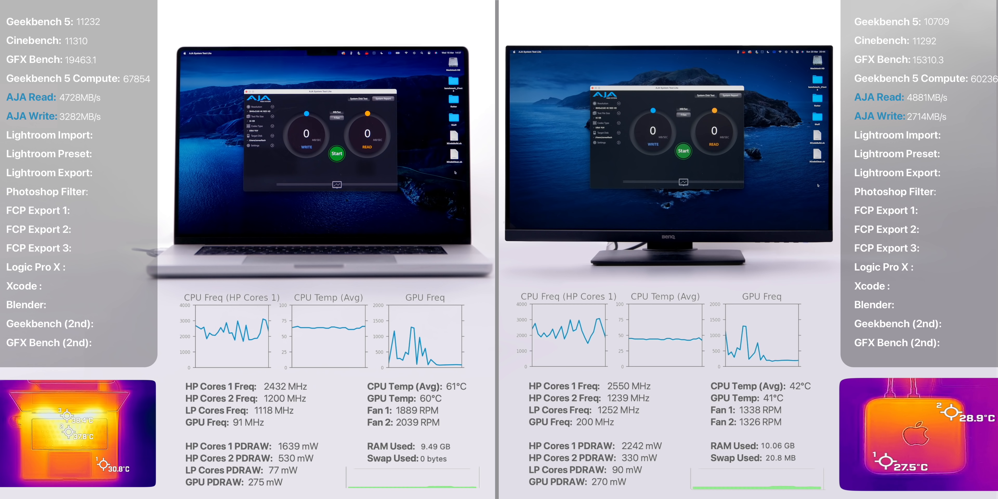
- Start the AJA disk write/read test on both Macs, writes reaching about 3278 and 3300 MB/s
click(336, 153)
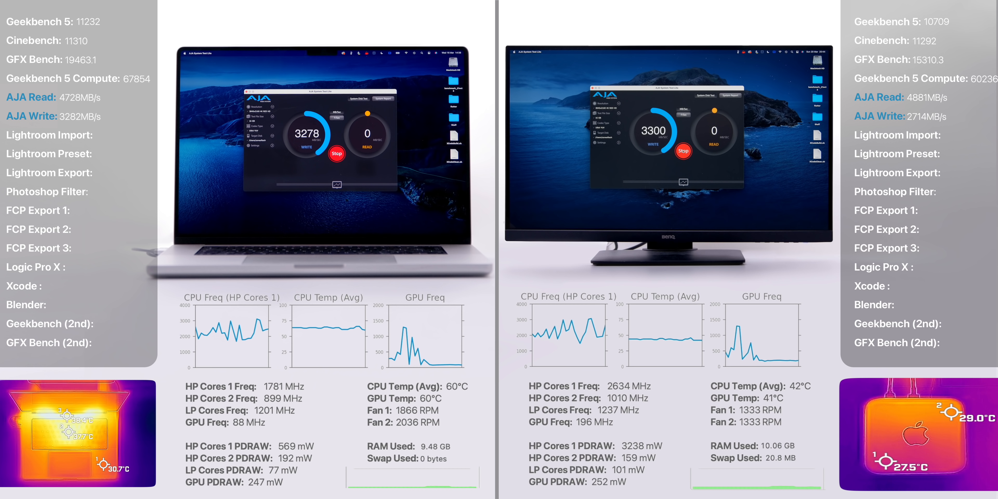